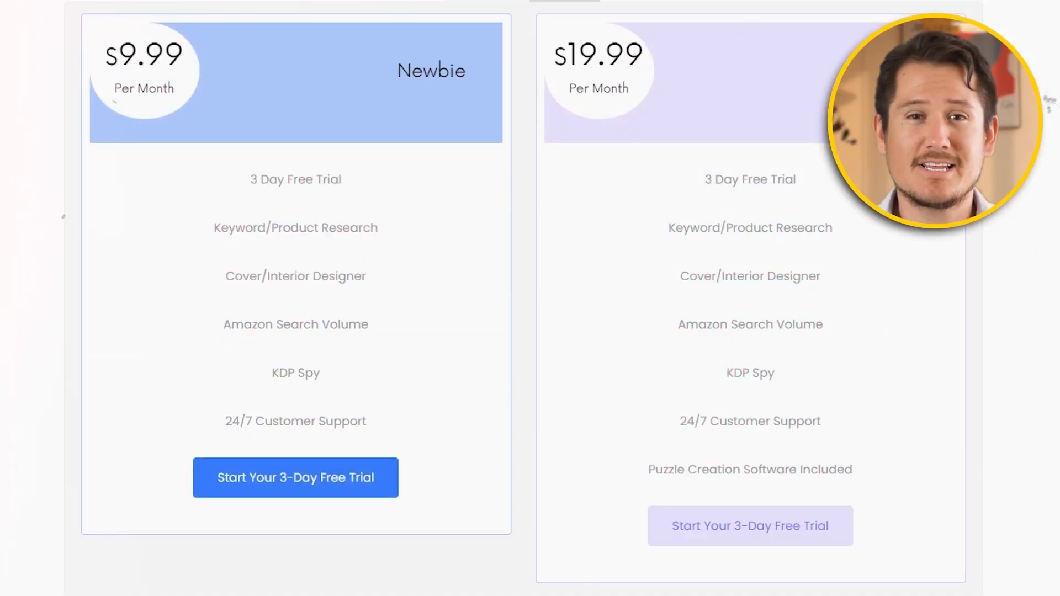
Step: Load the bookbolt.io homepage featuring the free trial offer
left_click(294, 477)
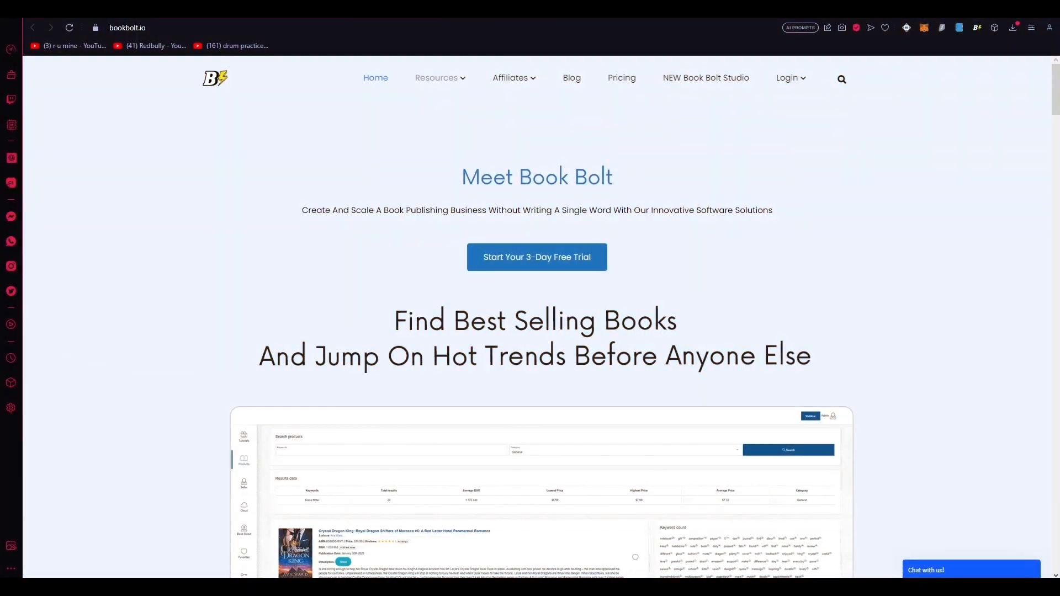
mouse_move(896, 217)
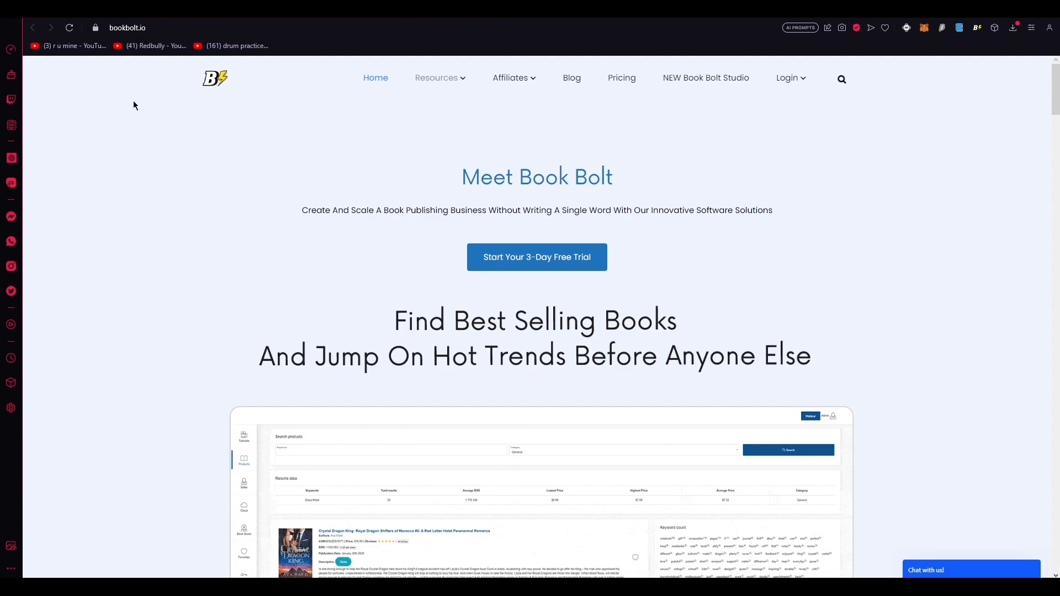
mouse_move(804, 291)
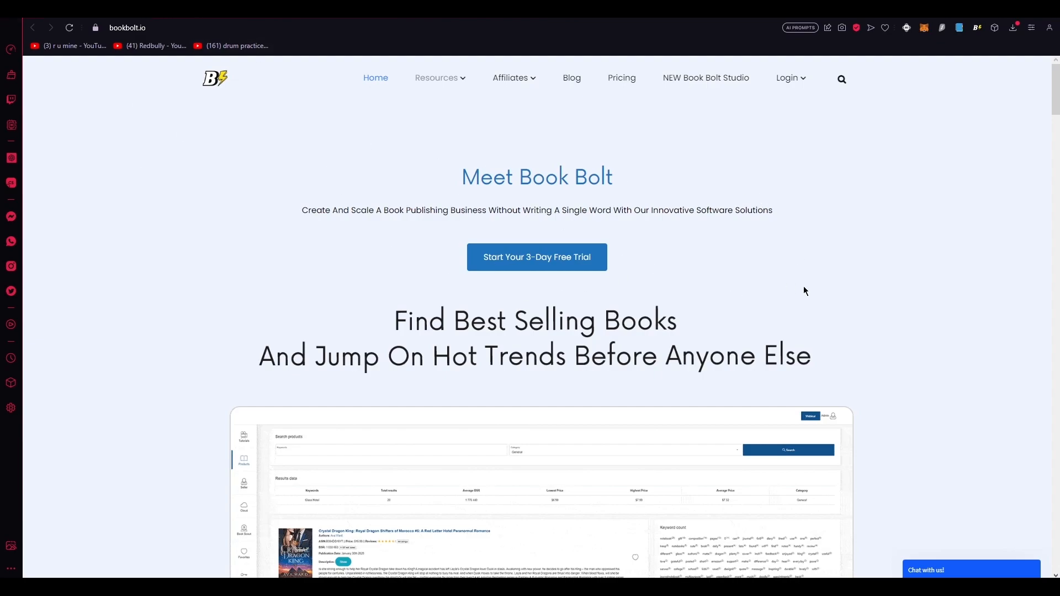
Step: Autofill the free-trial form with saved name, address and email, accept terms, and submit
left_click(536, 256)
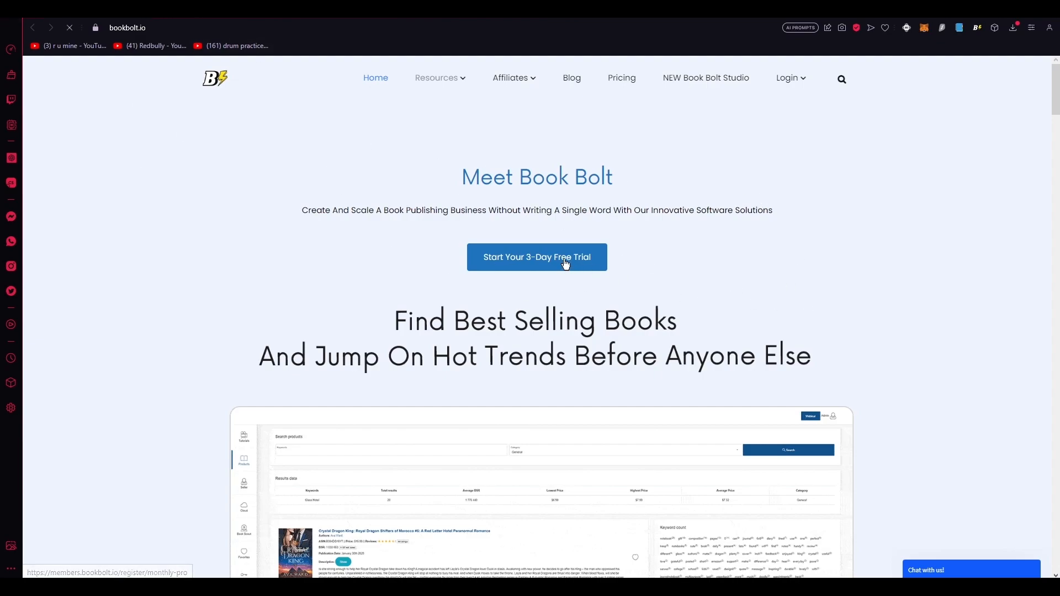
left_click(536, 257)
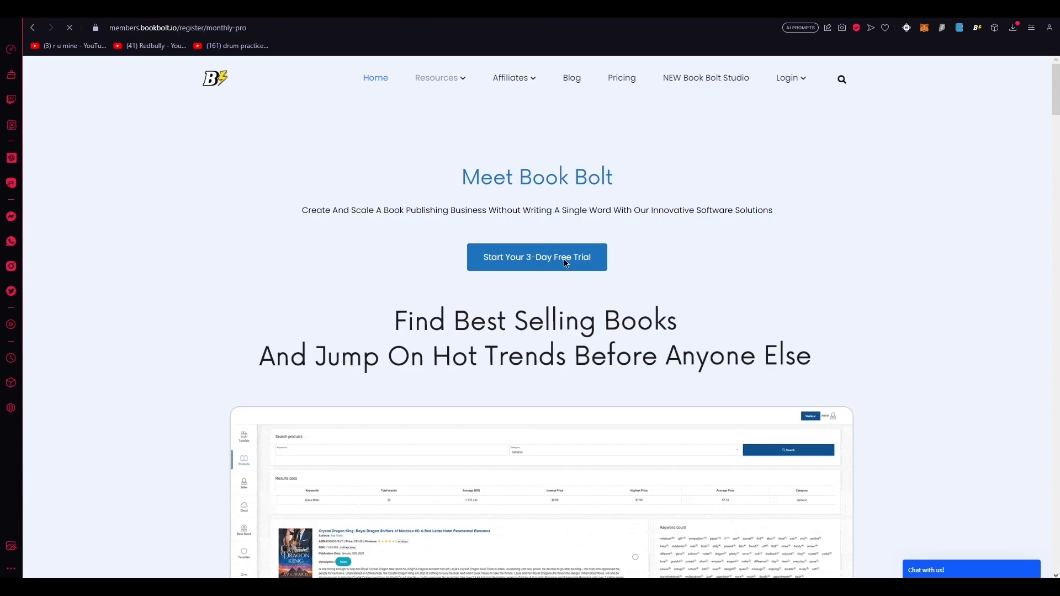
left_click(536, 257)
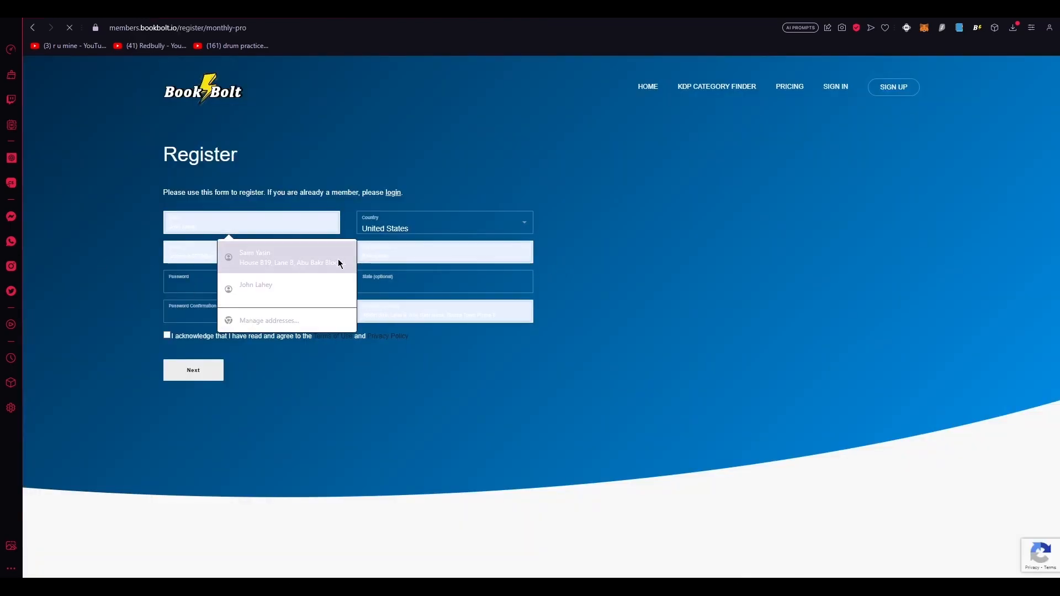
left_click(256, 285)
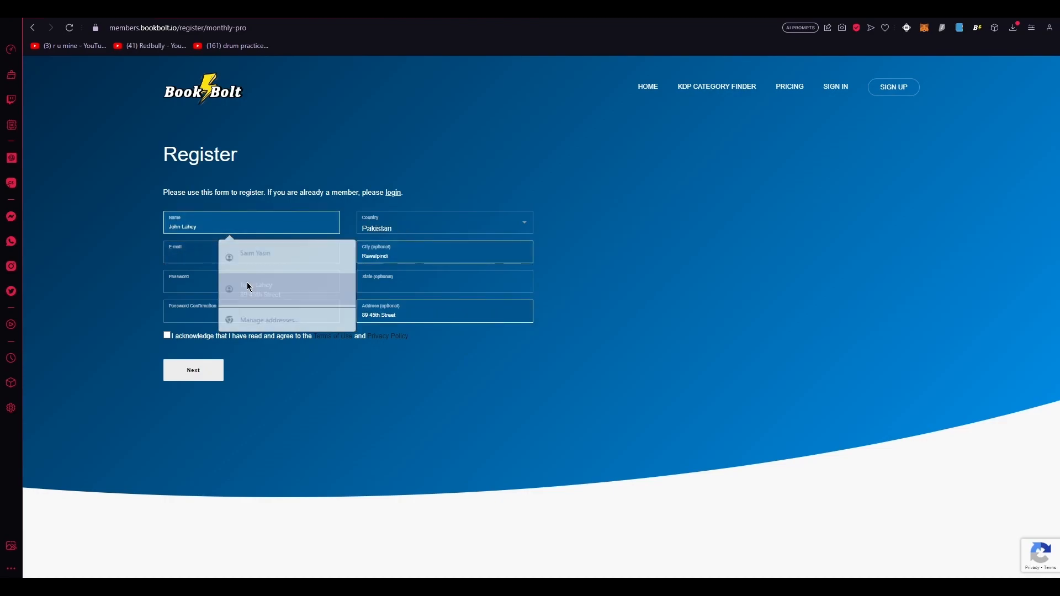
type("bg")
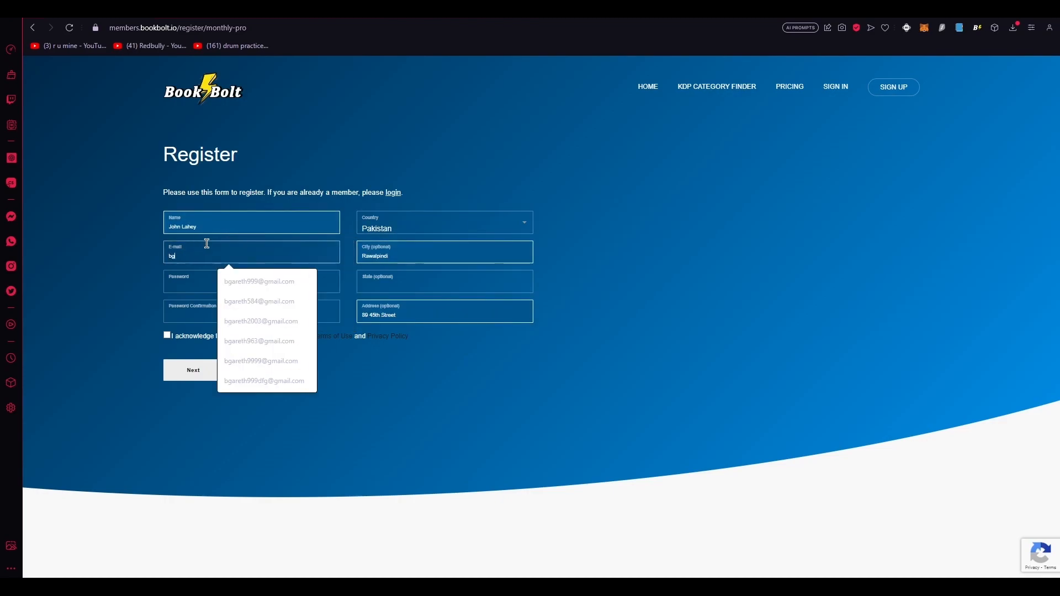
left_click(259, 281)
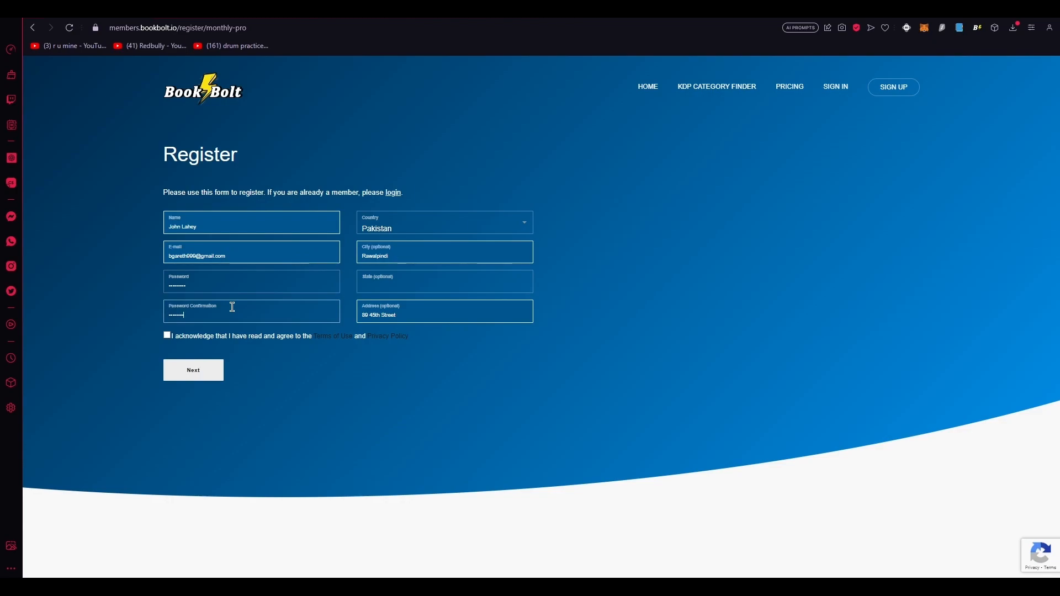
mouse_move(168, 345)
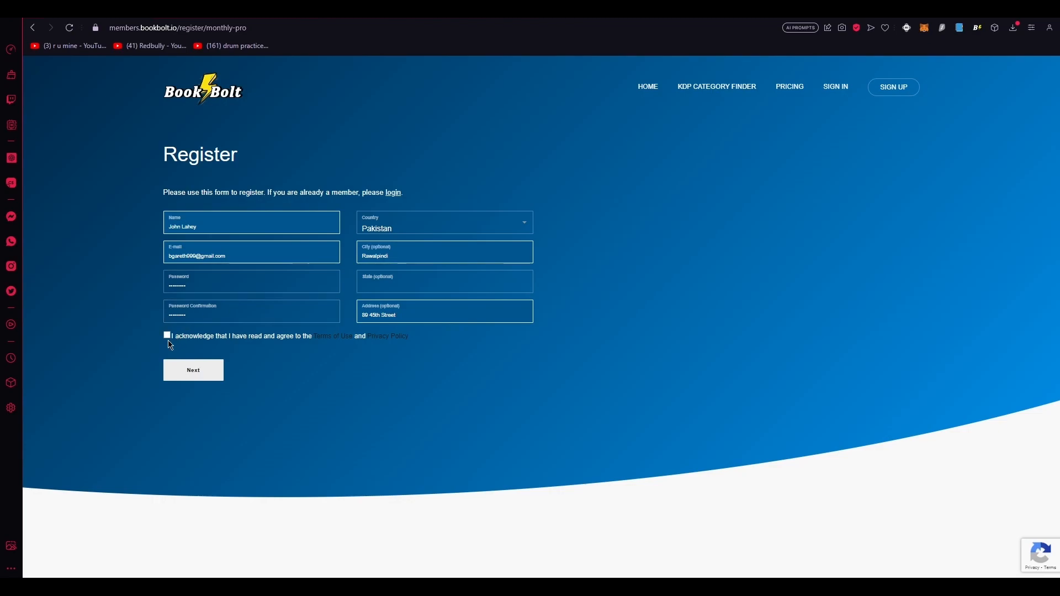
left_click(167, 335)
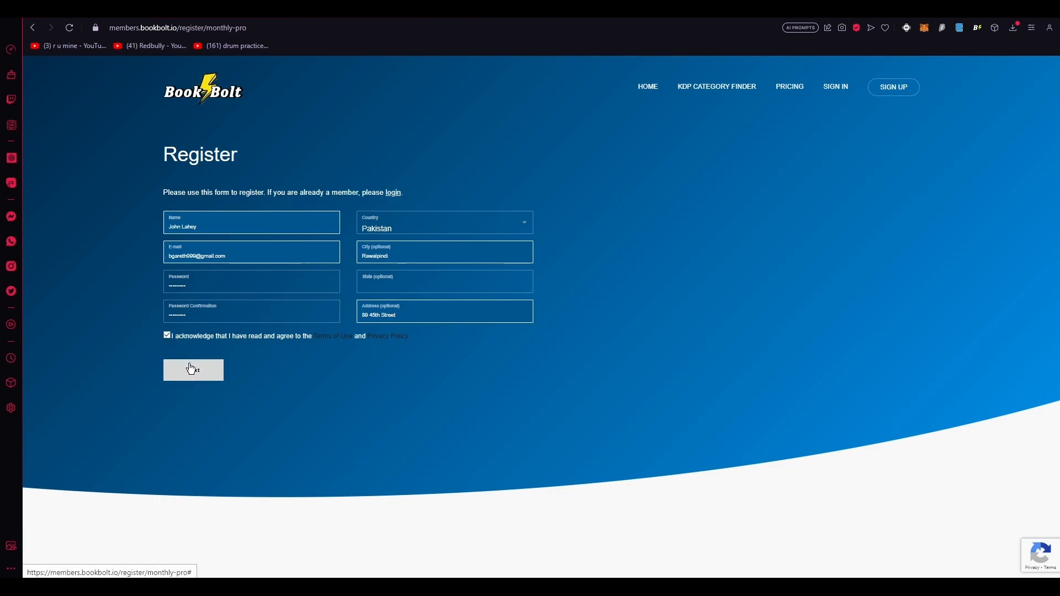
left_click(193, 370)
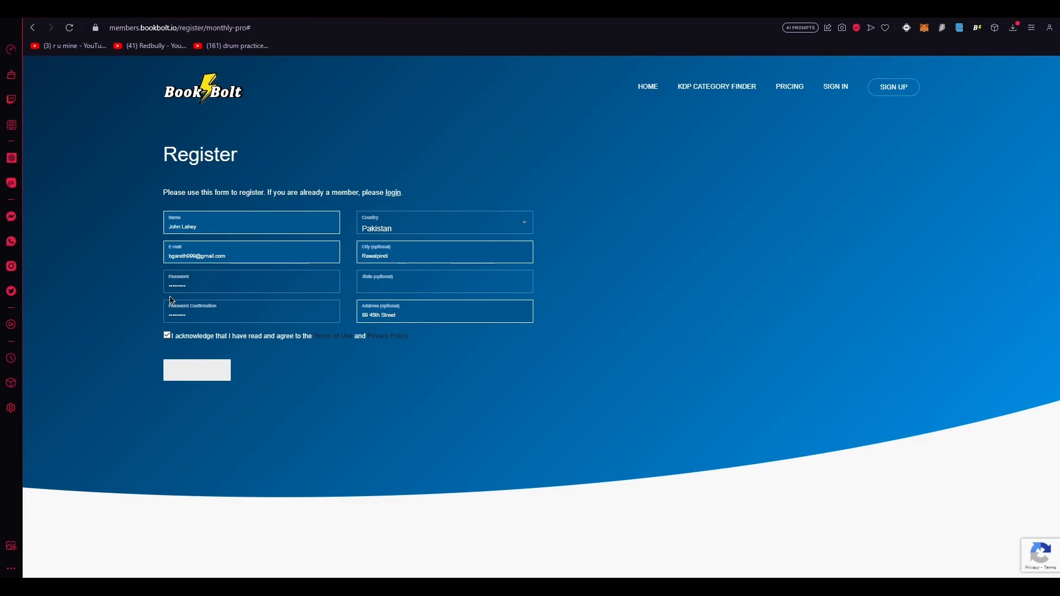
Step: Bring up the Newbie subscription plans at $9.99 monthly or $89.99 yearly
left_click(197, 369)
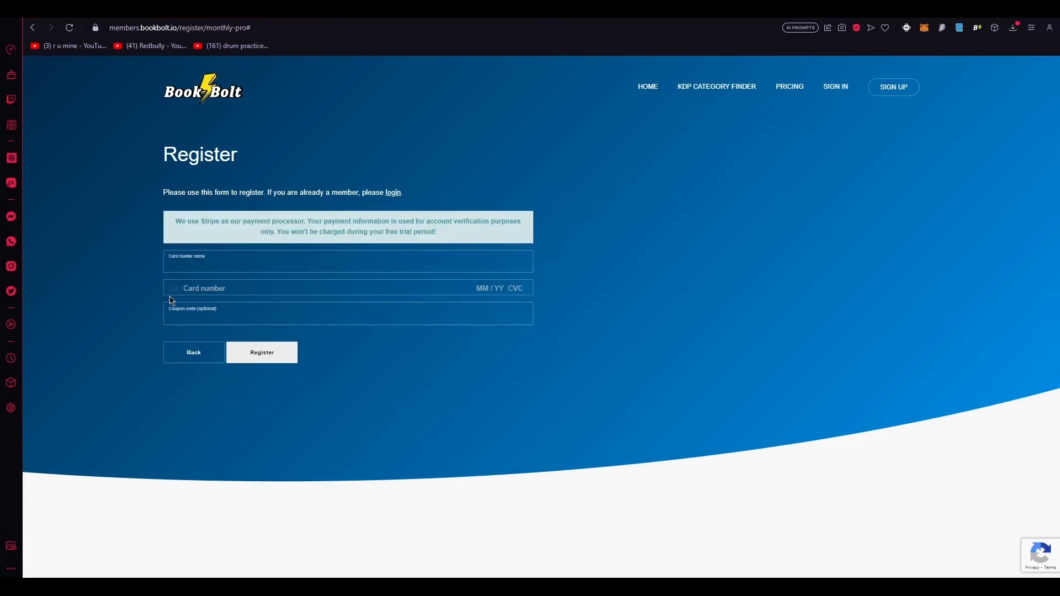
mouse_move(810, 98)
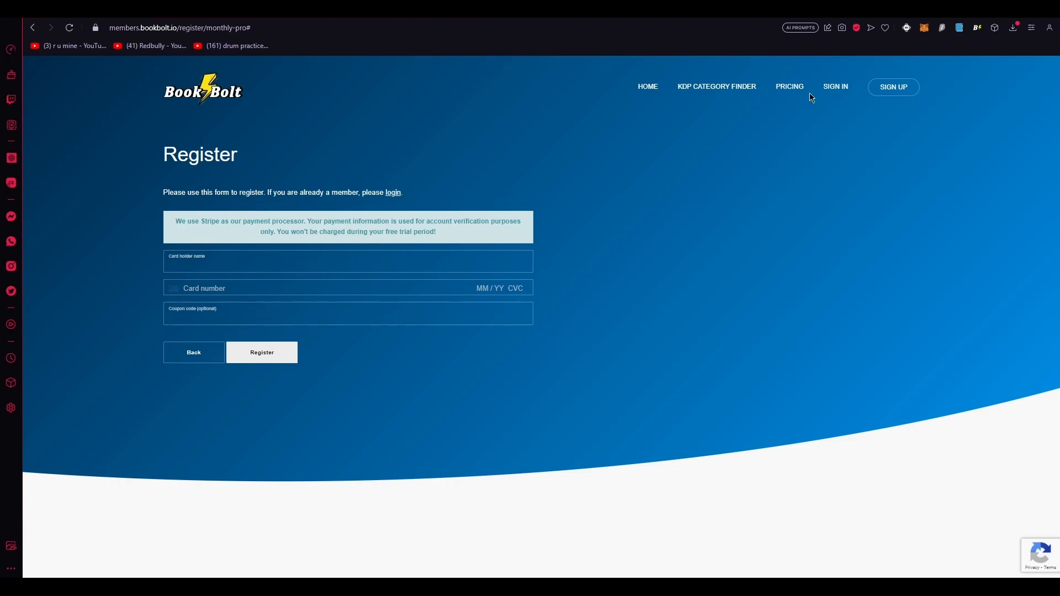
mouse_move(817, 105)
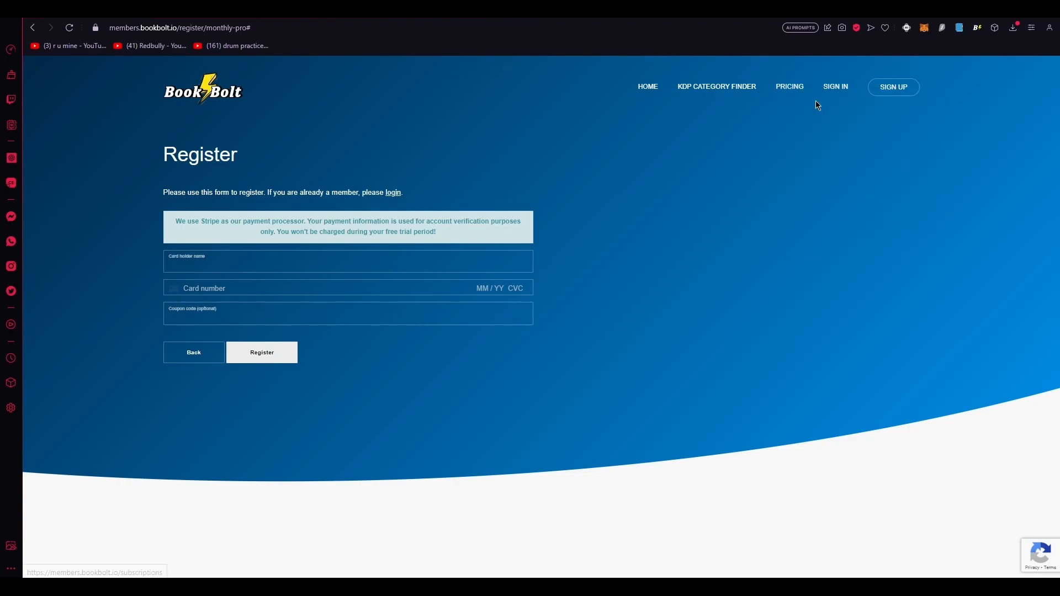
left_click(193, 352)
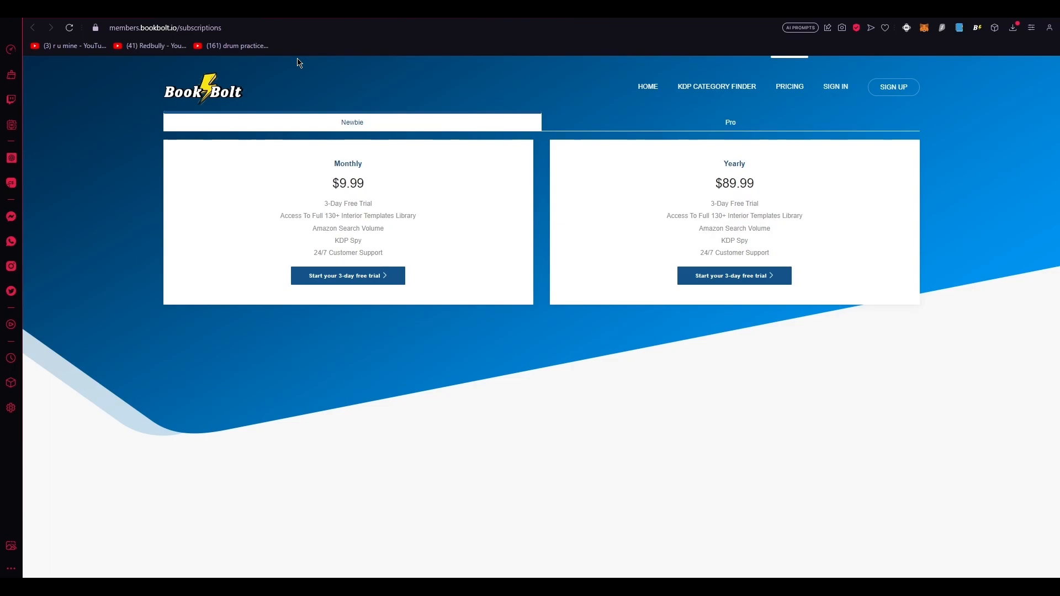
mouse_move(94, 289)
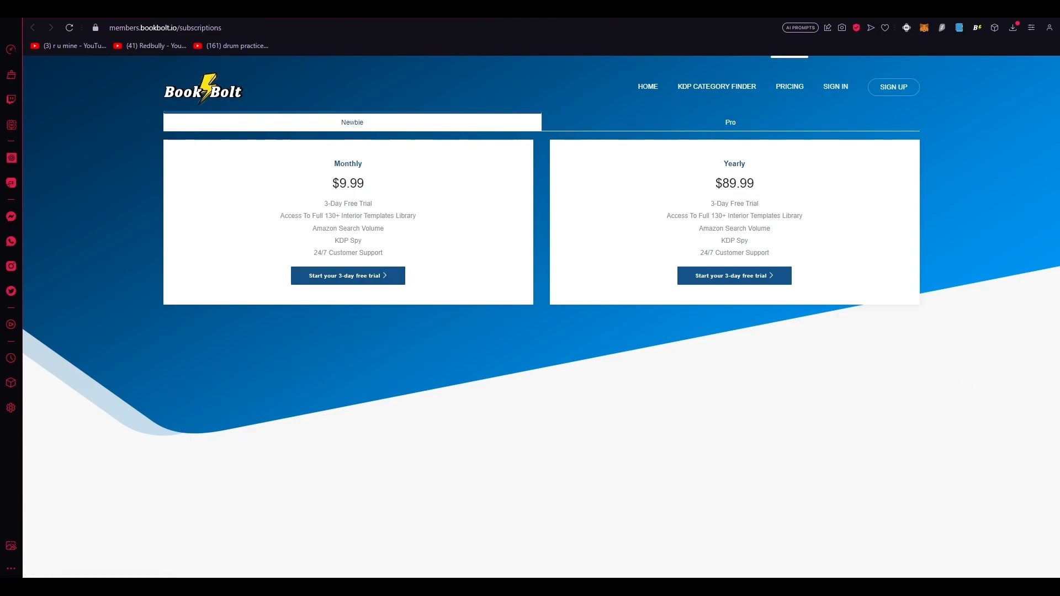
mouse_move(557, 283)
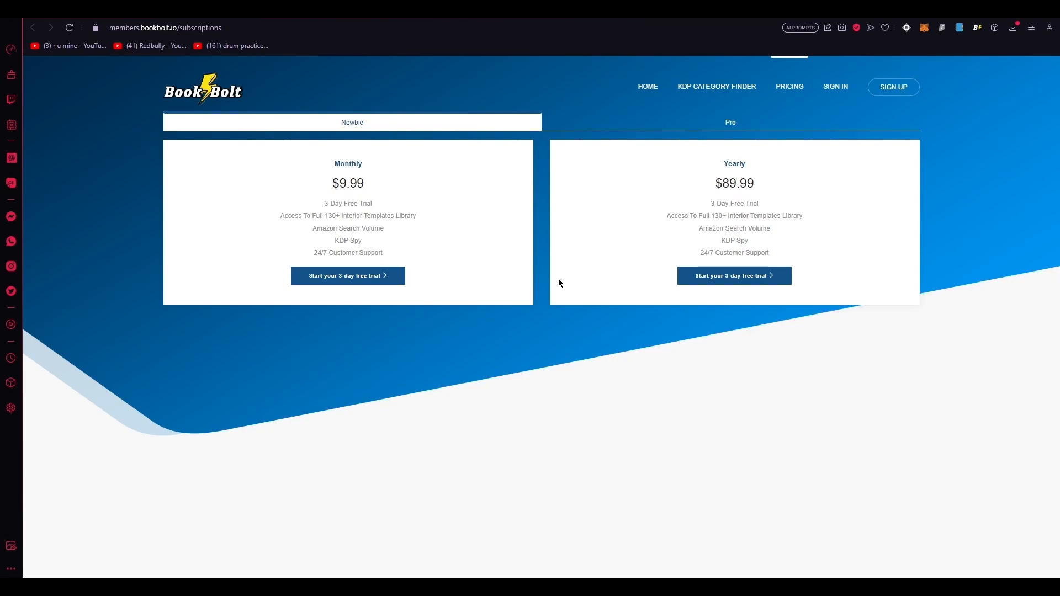
mouse_move(730, 125)
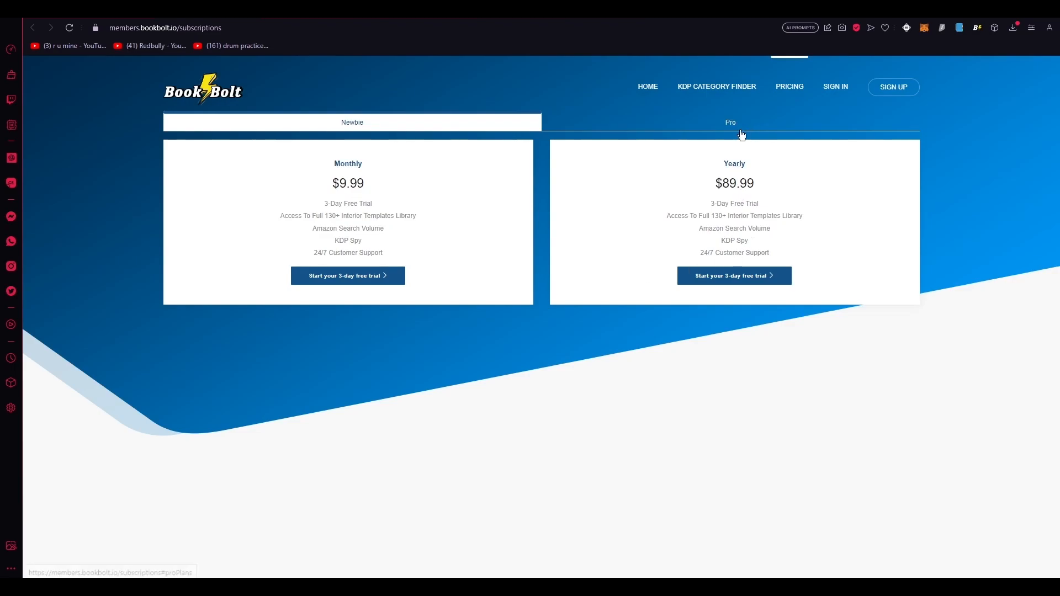
Step: Switch to the Pro plans: $19.99 monthly or $199.99 yearly with puzzle software
left_click(730, 123)
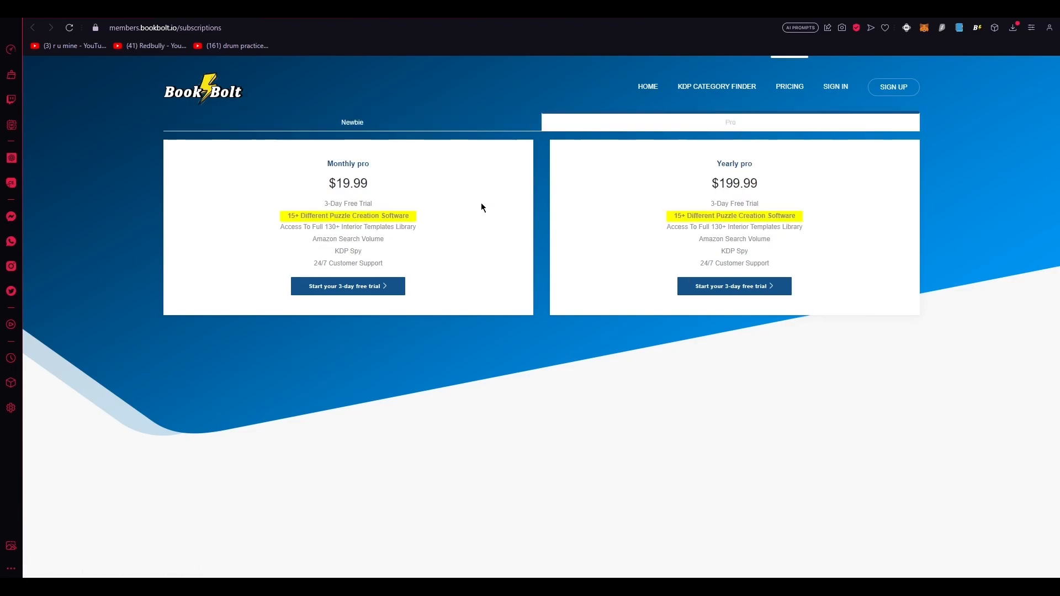
mouse_move(343, 215)
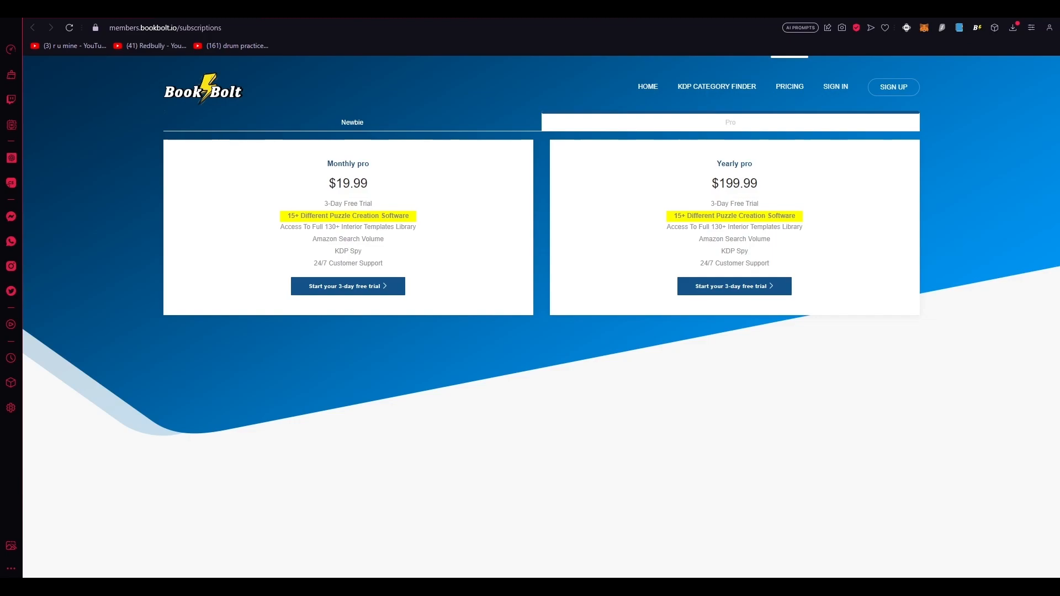
mouse_move(973, 271)
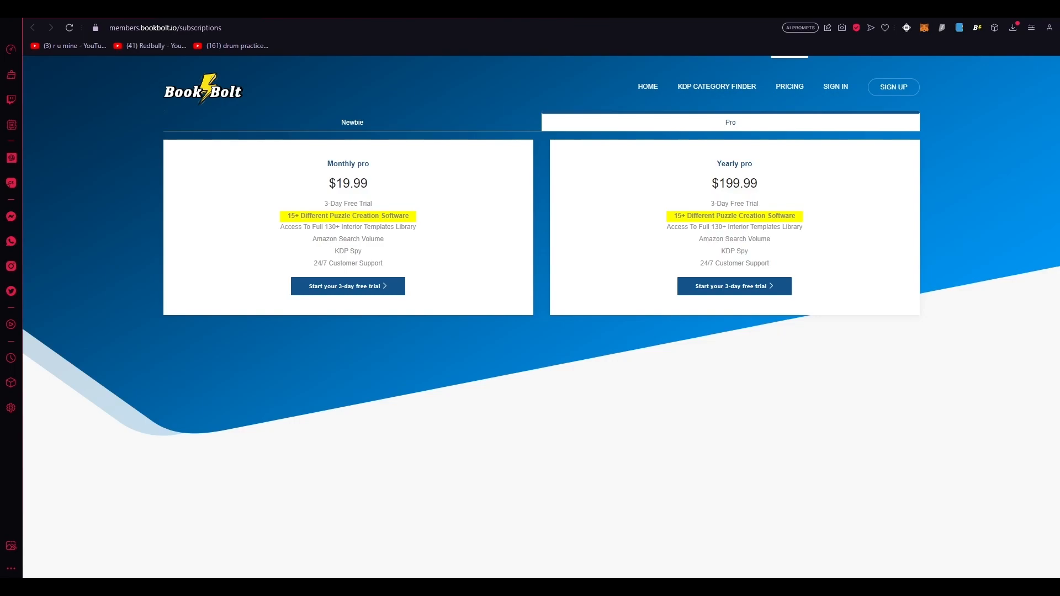
mouse_move(1026, 211)
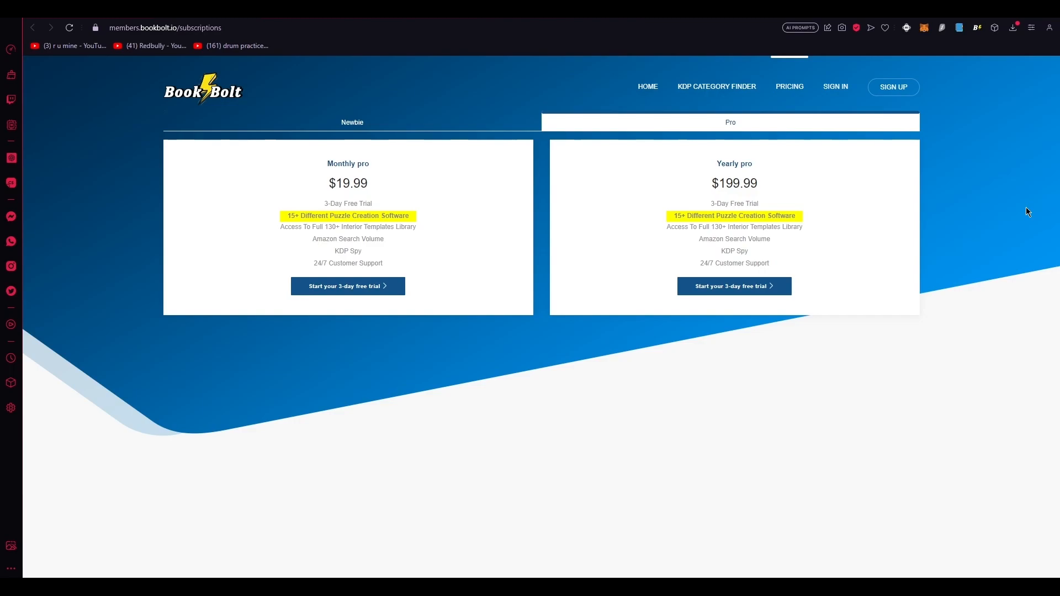
mouse_move(725, 128)
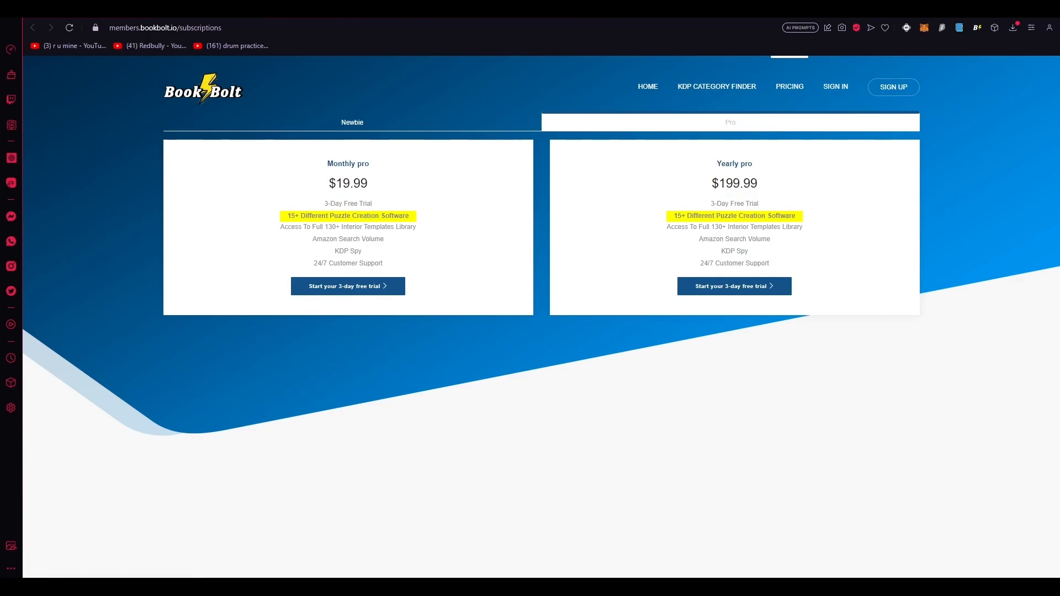
Step: Enter coupon code creator20 on the payment step and register
left_click(347, 286)
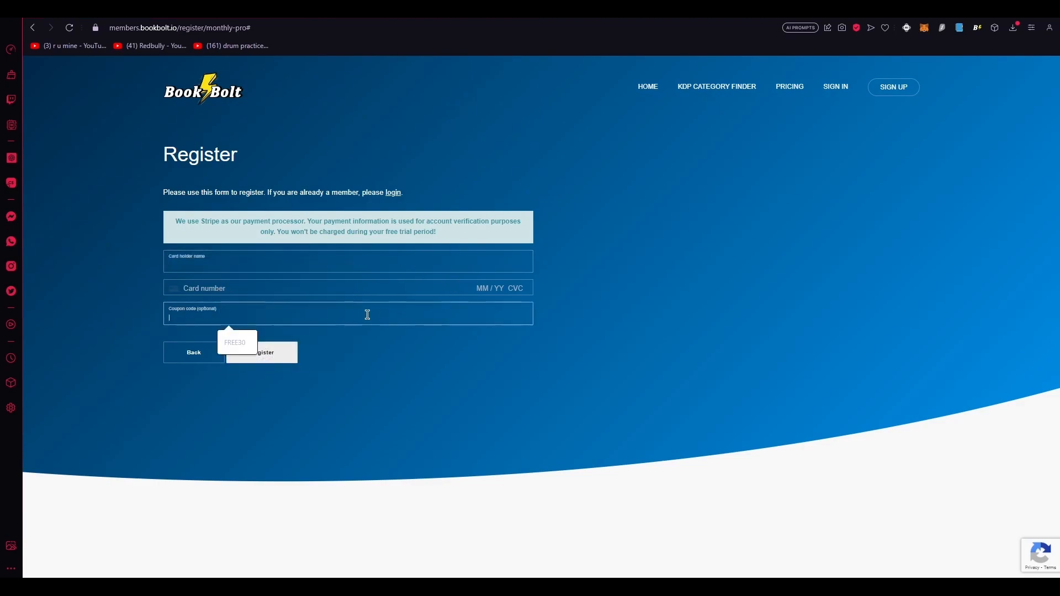
type("crea")
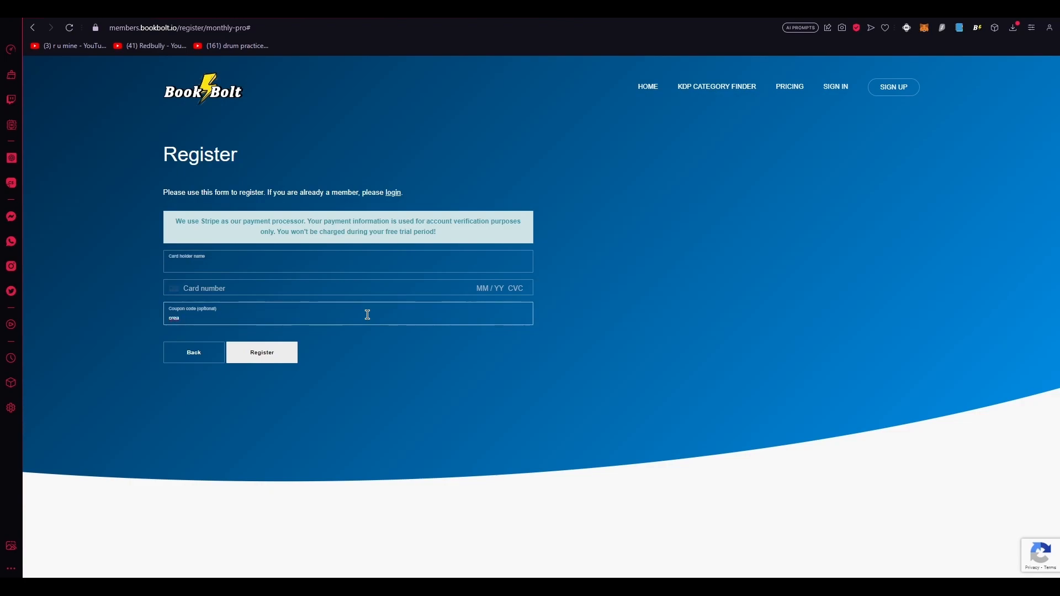
type("tor20")
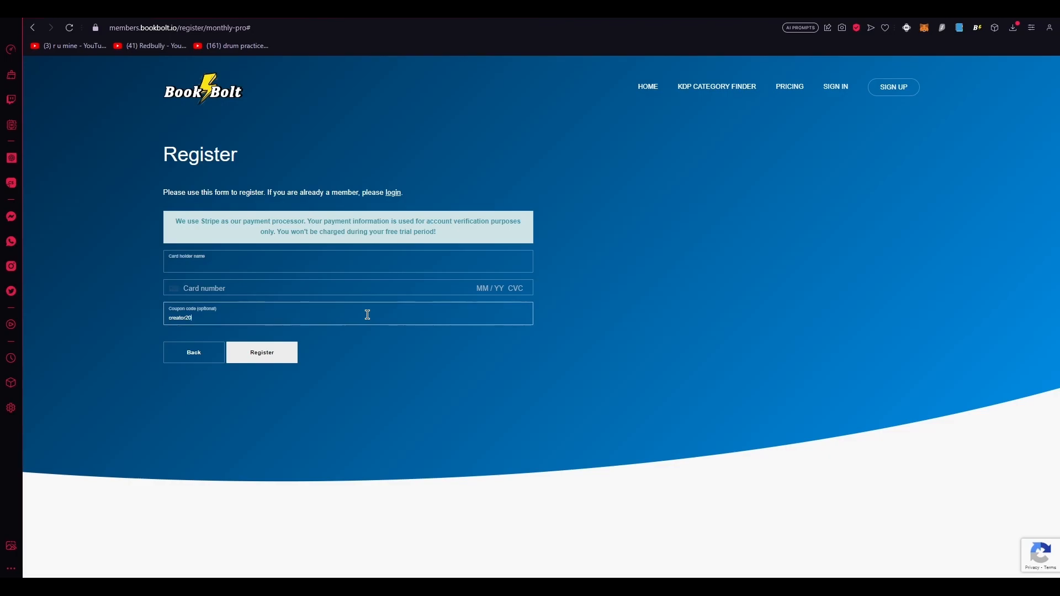
left_click(261, 352)
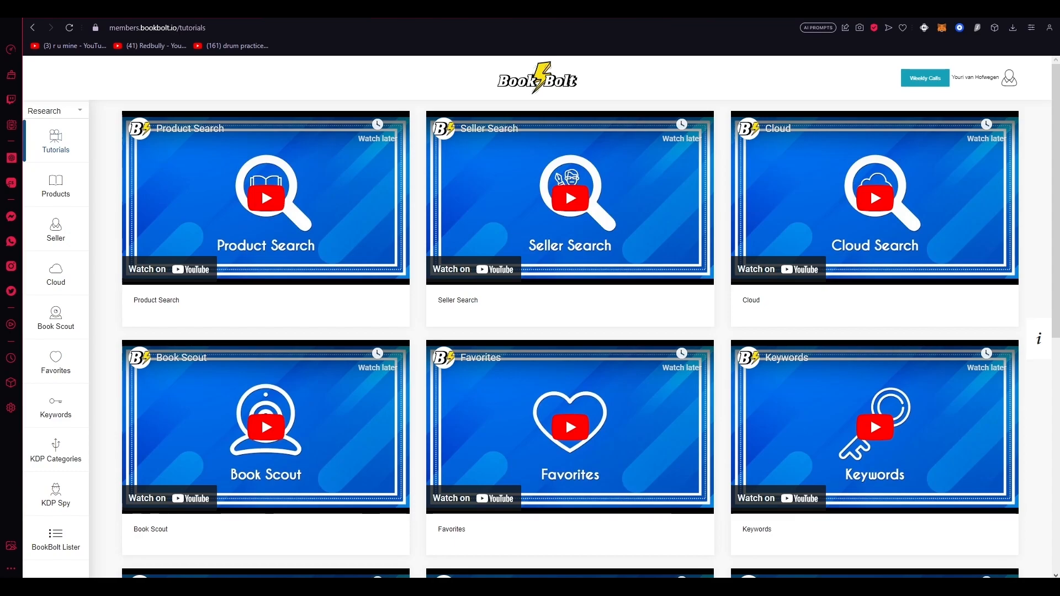
mouse_move(801, 236)
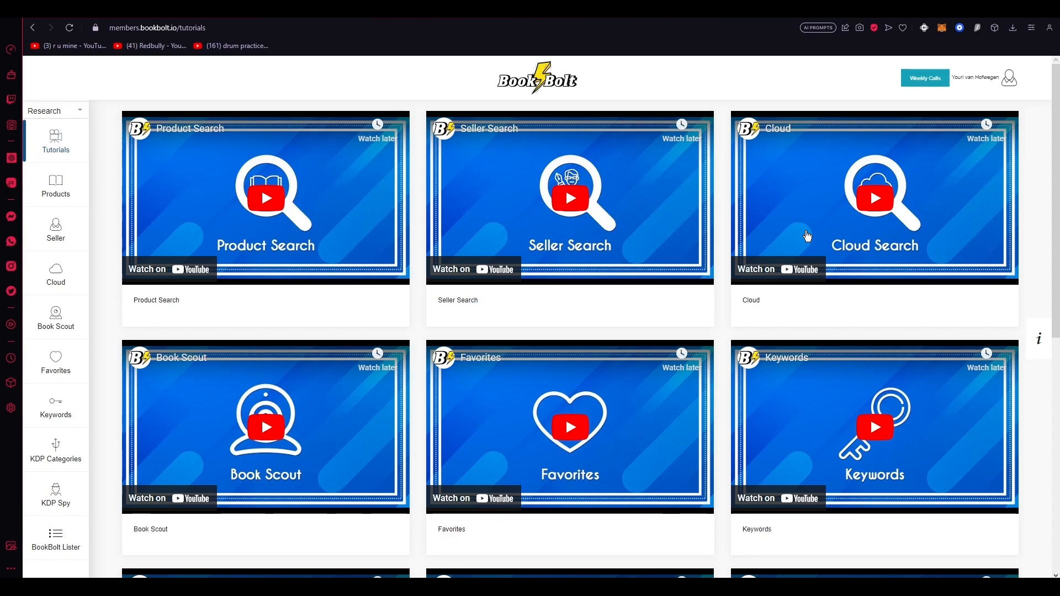
mouse_move(800, 245)
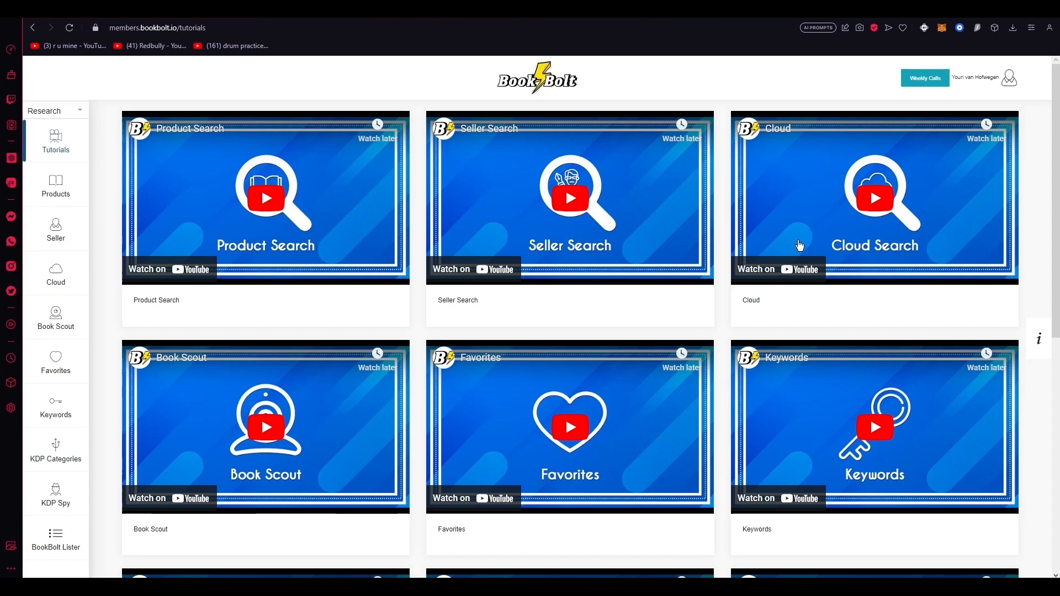
scroll("down", 3)
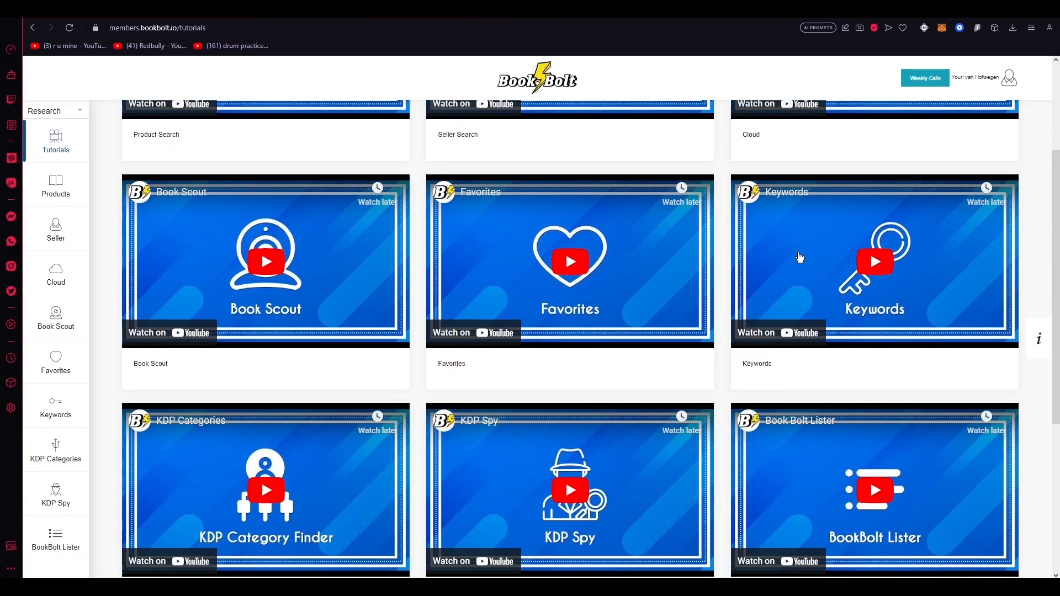
scroll("down", 3)
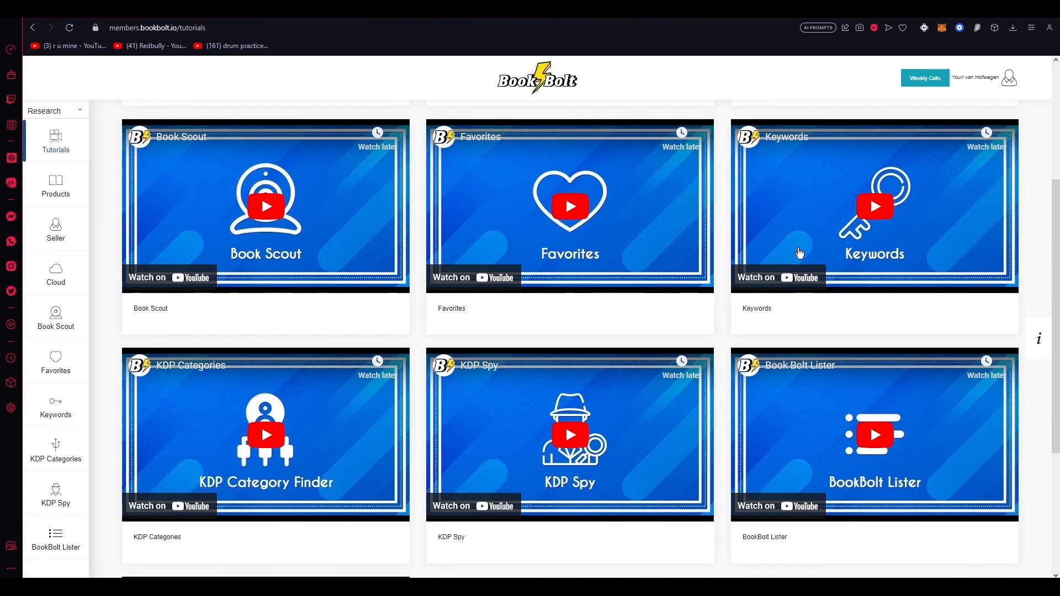
mouse_move(800, 259)
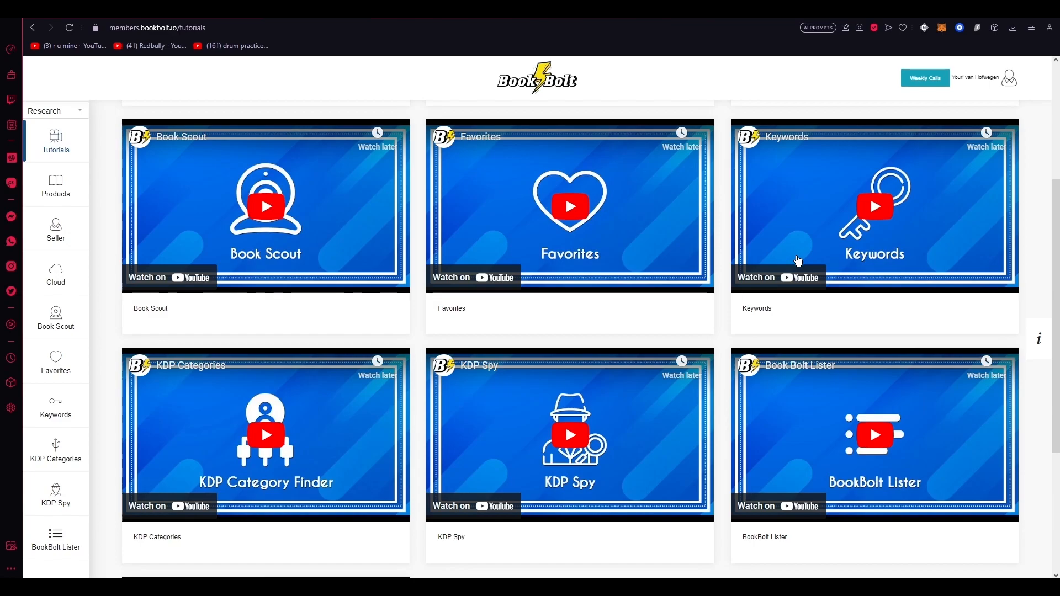
mouse_move(55, 452)
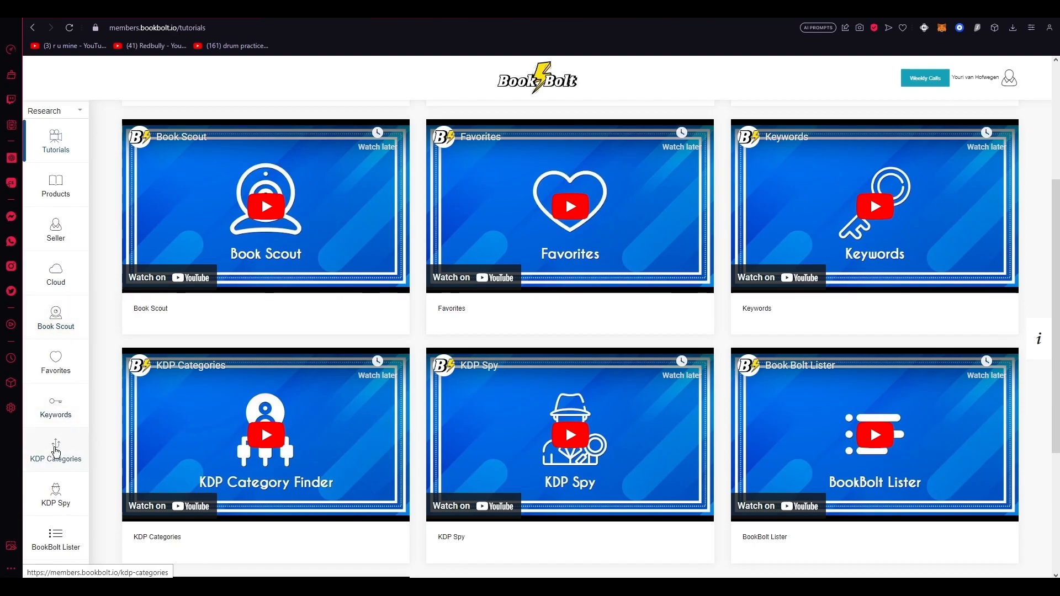
mouse_move(56, 186)
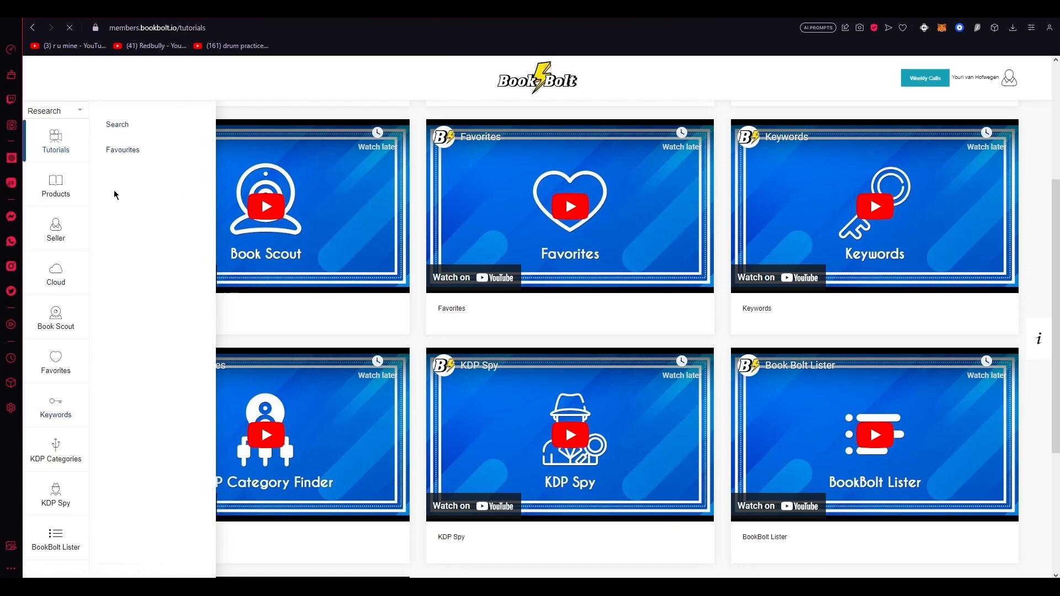
Step: Go to Keywords > Search to reach the empty Keywords Finder
left_click(55, 406)
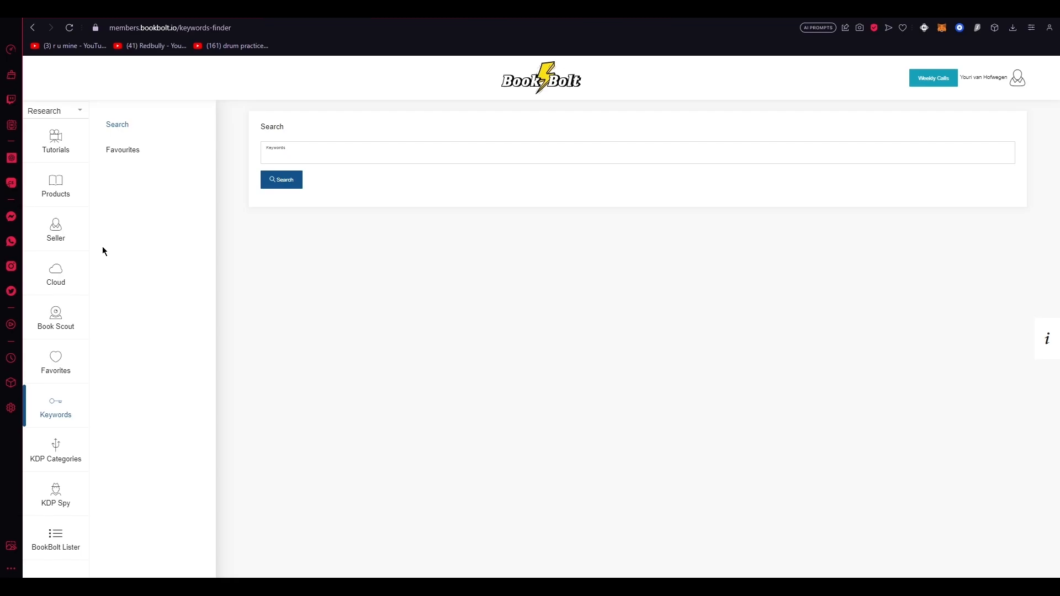
mouse_move(181, 253)
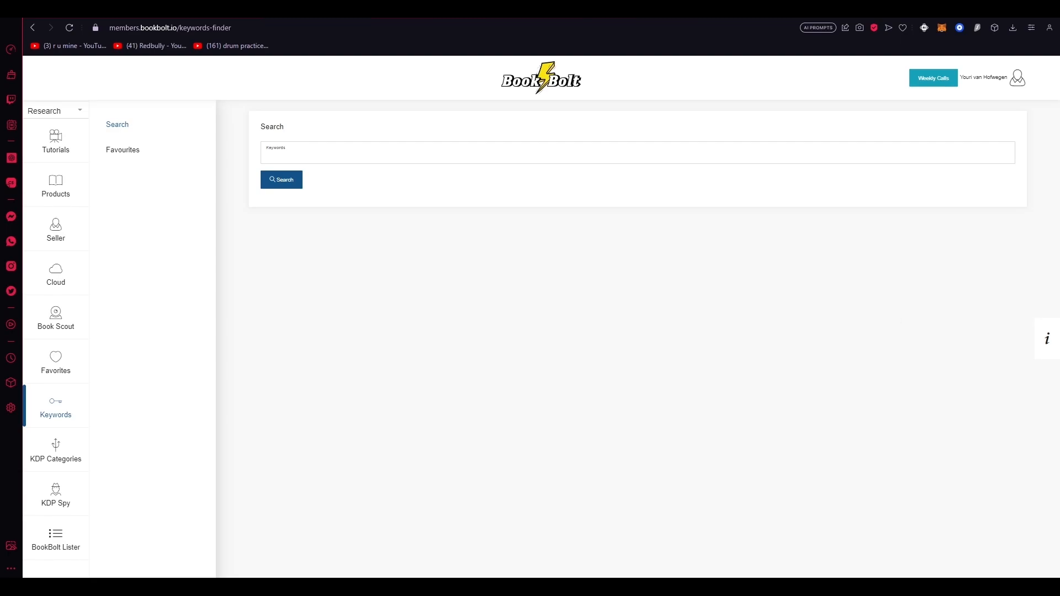
mouse_move(530, 328)
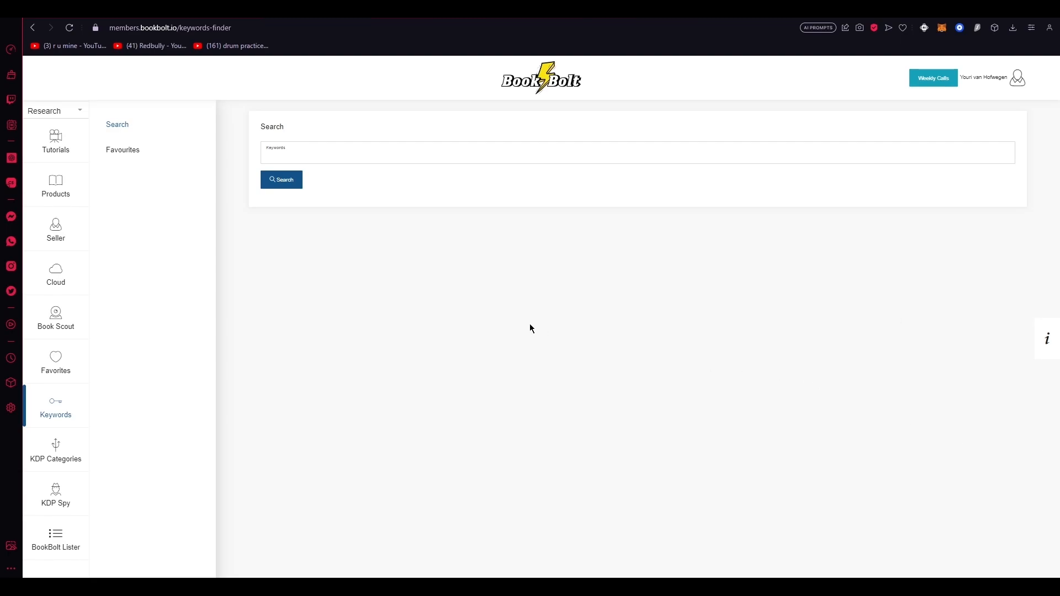
mouse_move(737, 405)
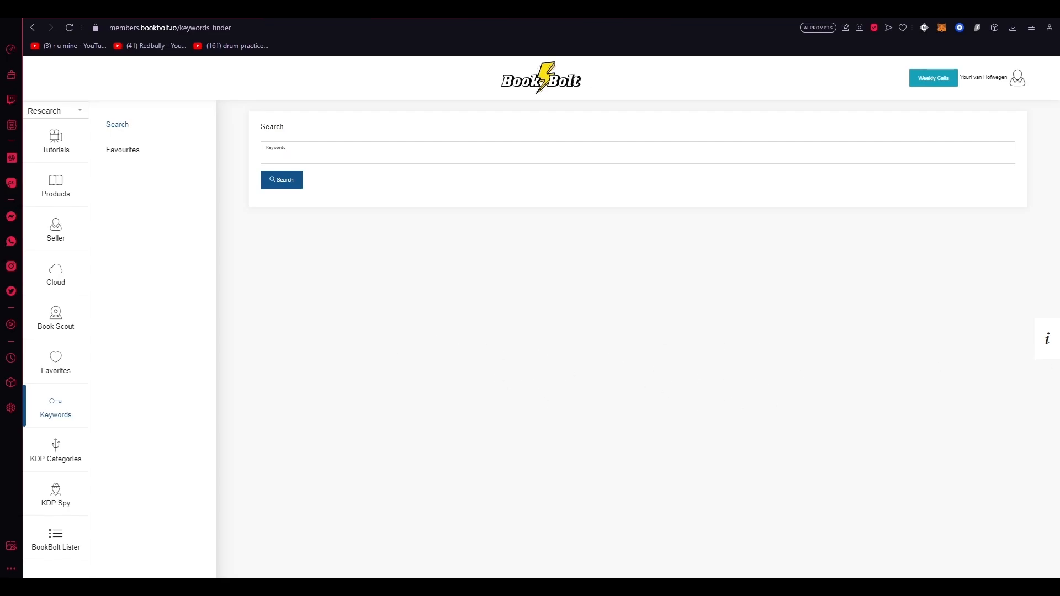
Step: Open the 'youtube' 8.5 x 11, 100-page interior project in Studio
left_click(55, 111)
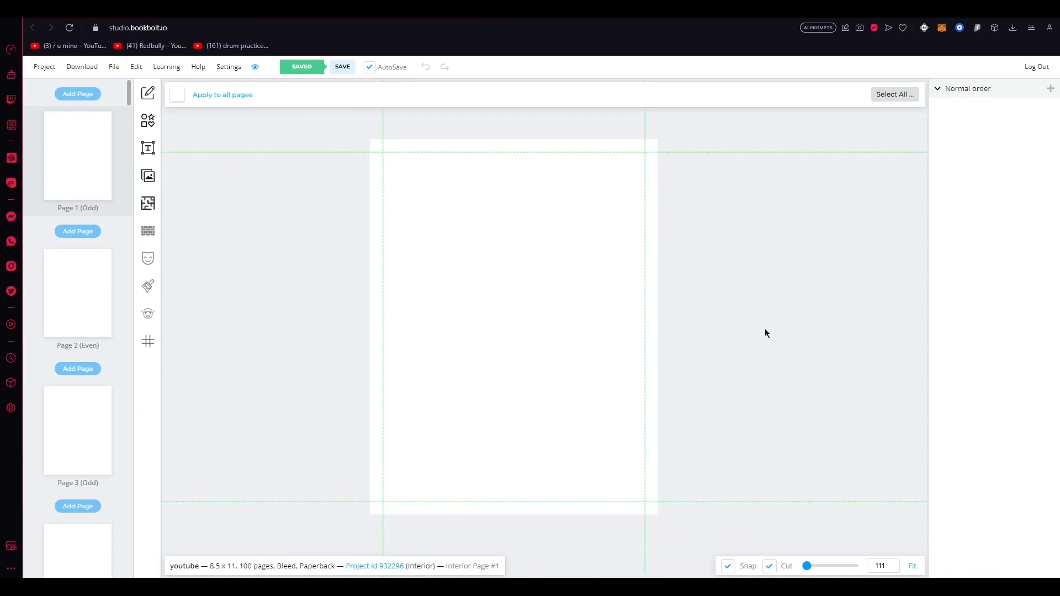
mouse_move(642, 319)
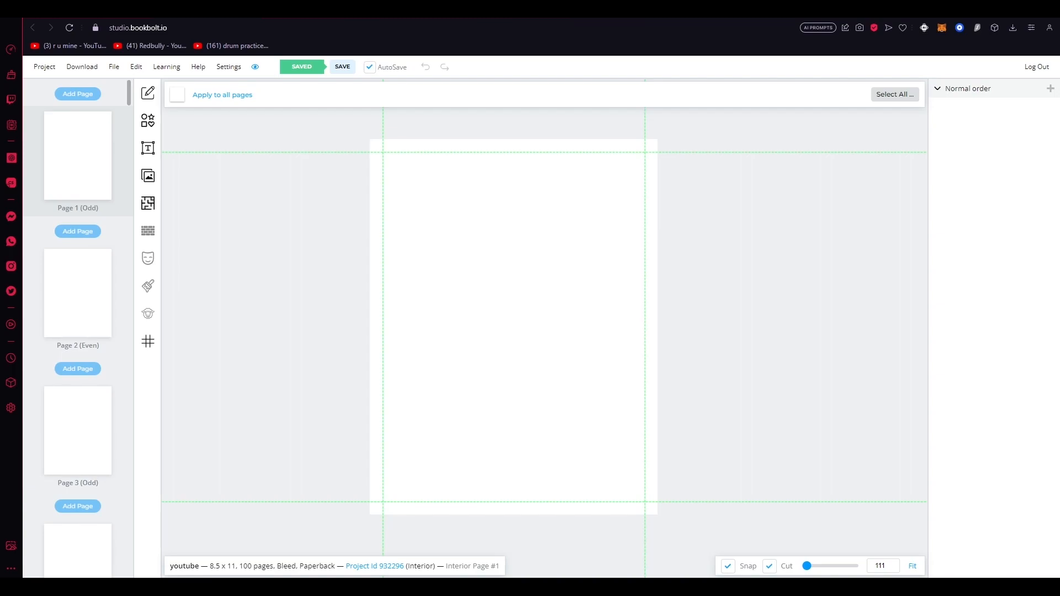
mouse_move(750, 299)
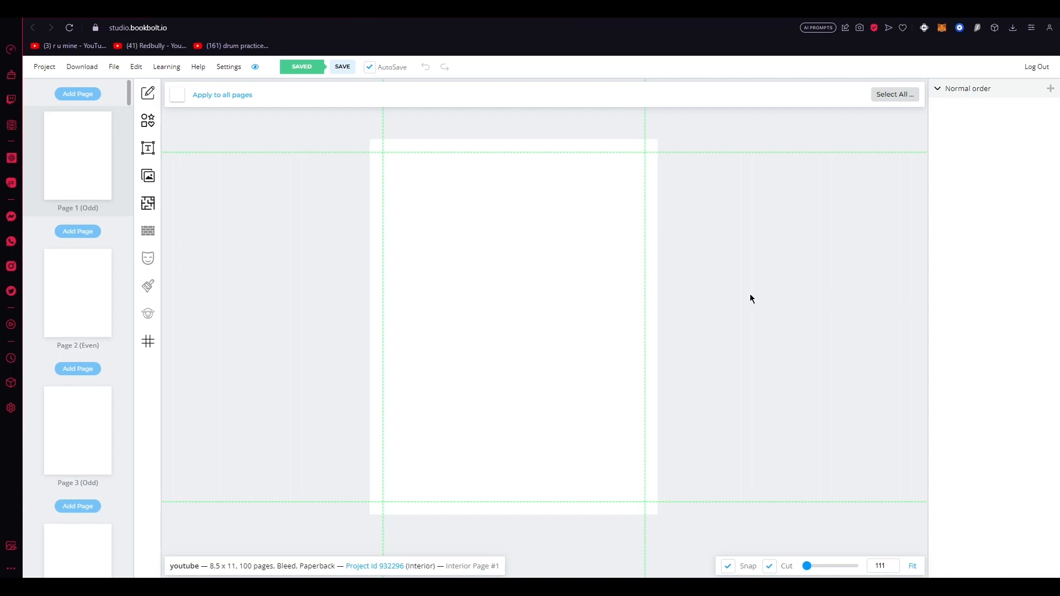
mouse_move(590, 388)
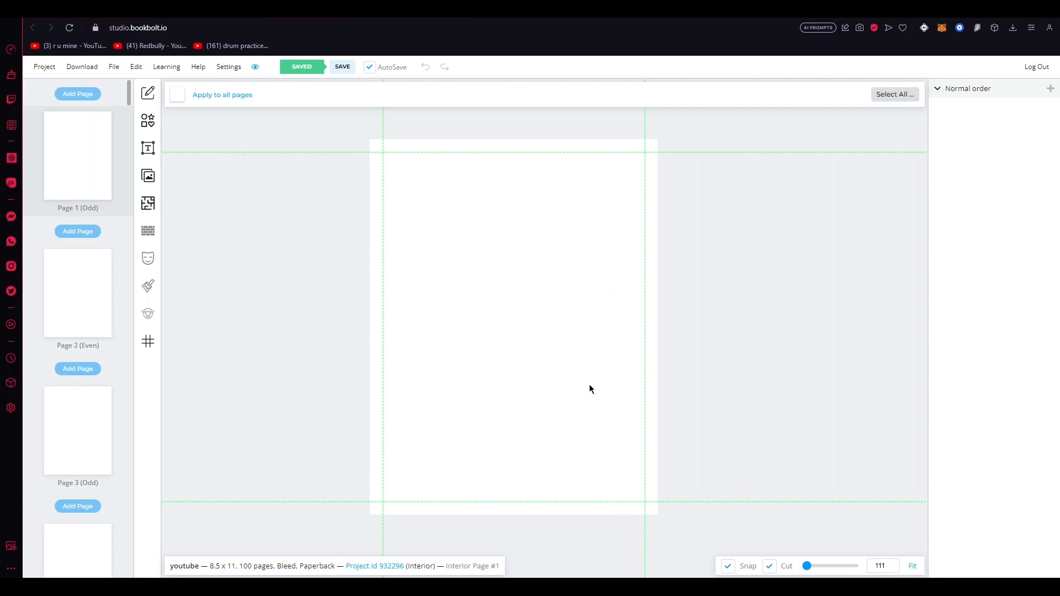
mouse_move(172, 237)
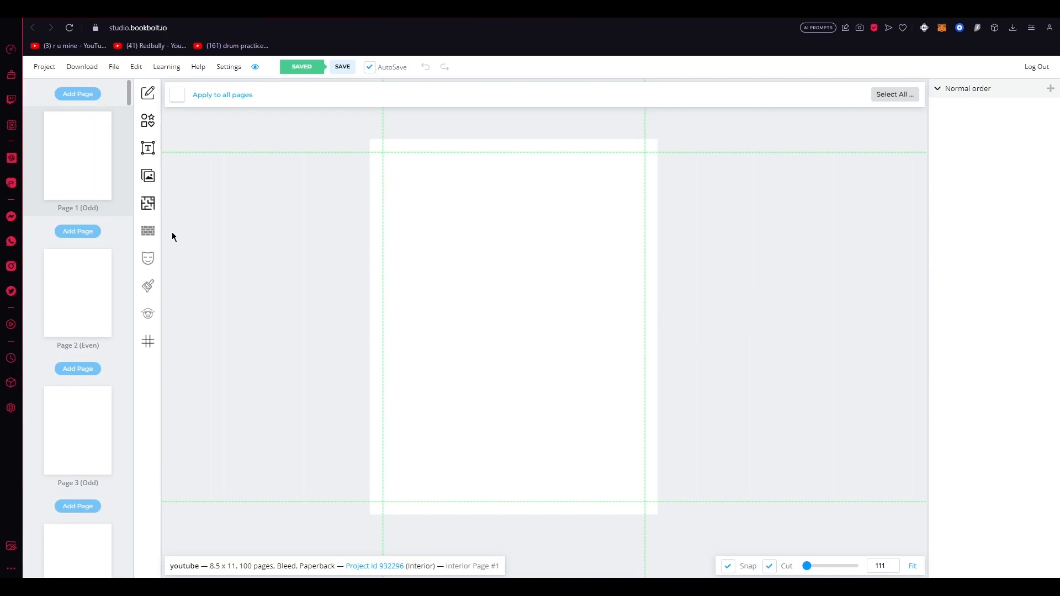
Step: Open the Interior Templates Library and browse notebook, planner and tracker templates
left_click(147, 203)
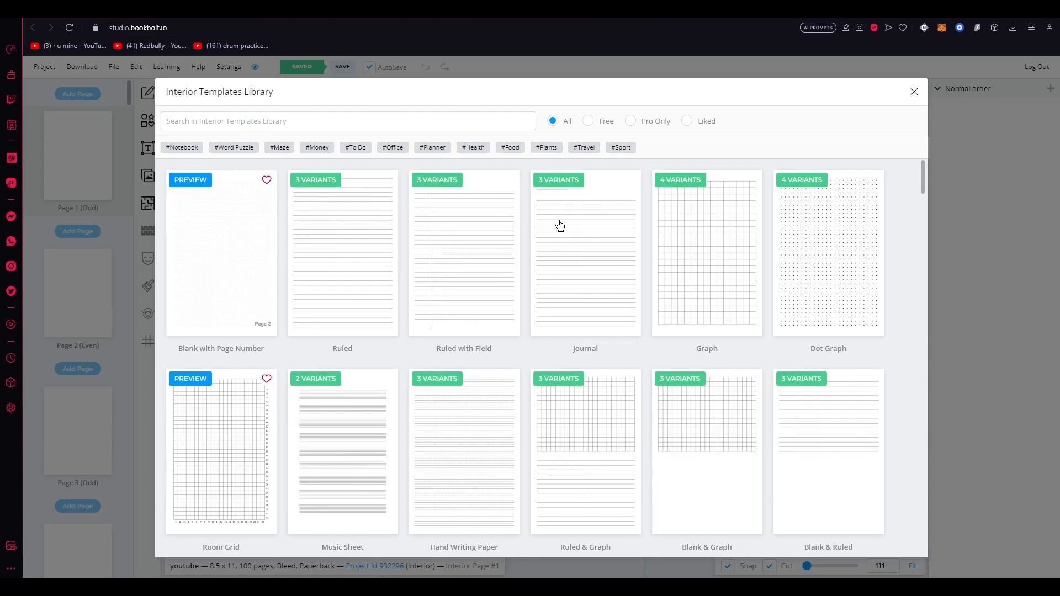
mouse_move(559, 225)
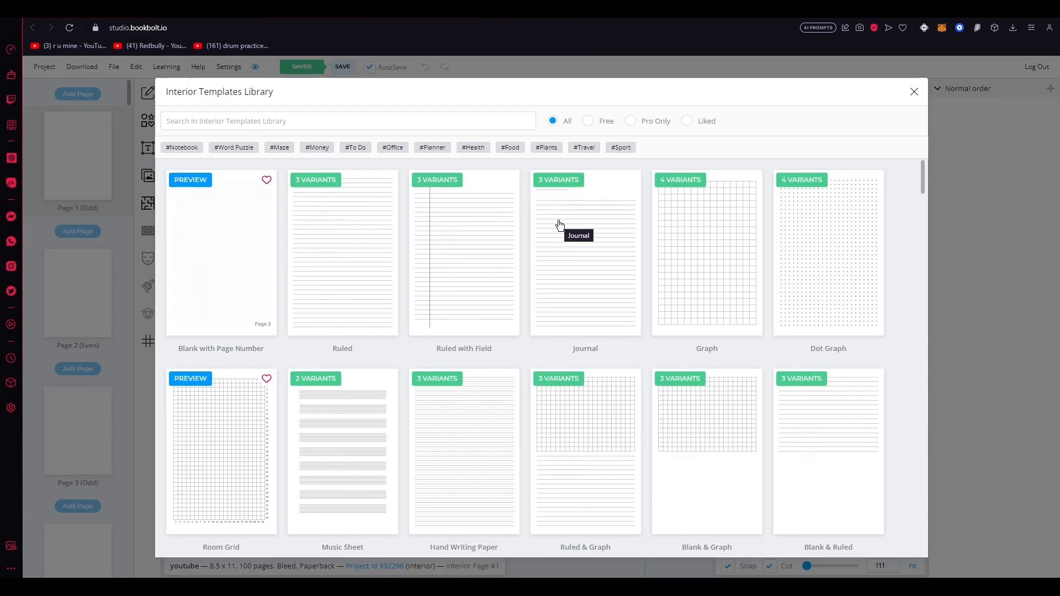
scroll("down", 3)
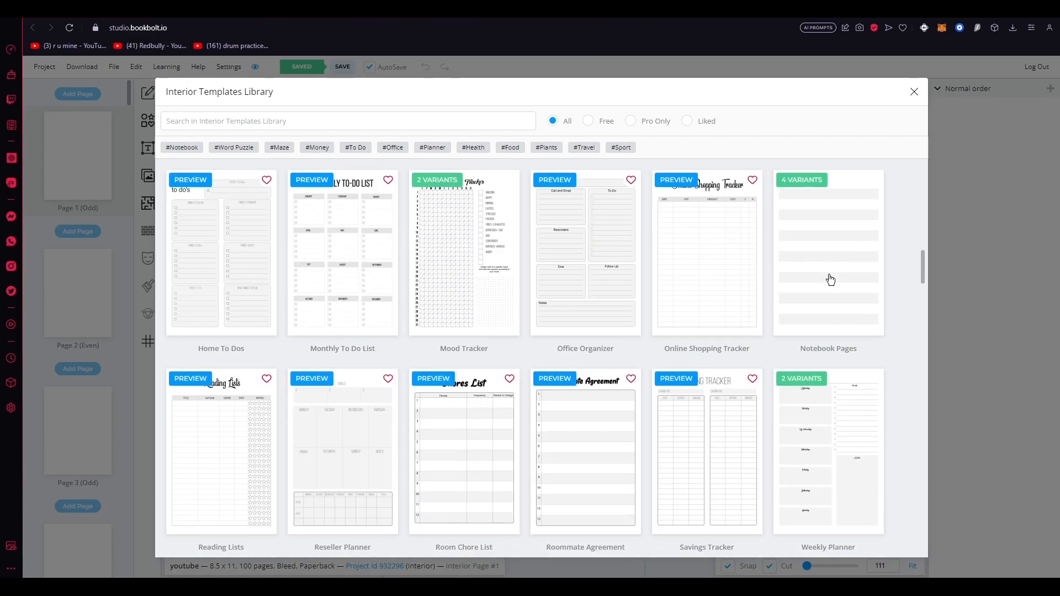
scroll("down", 3)
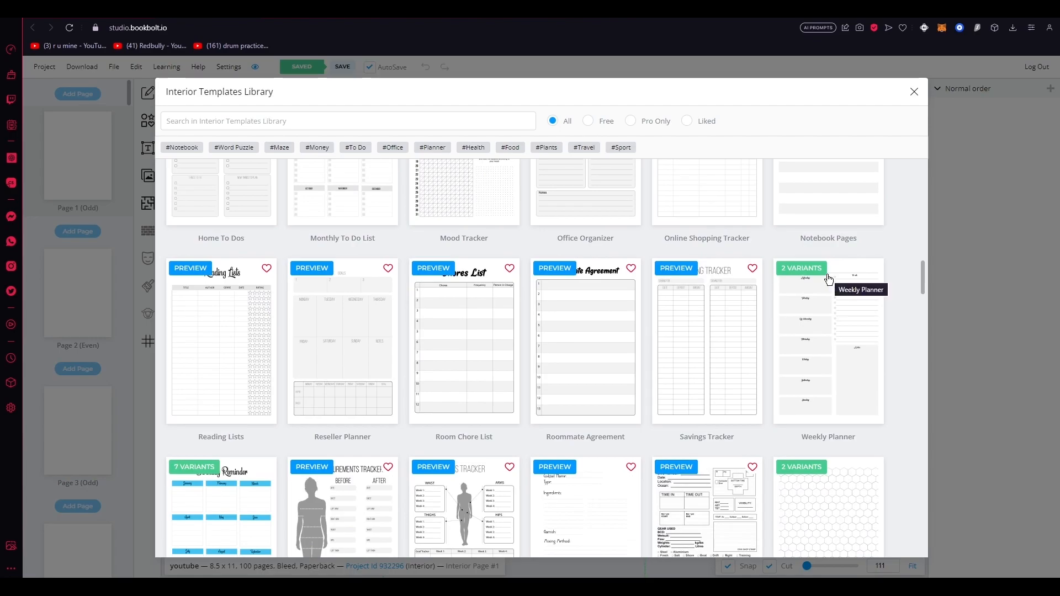
mouse_move(951, 264)
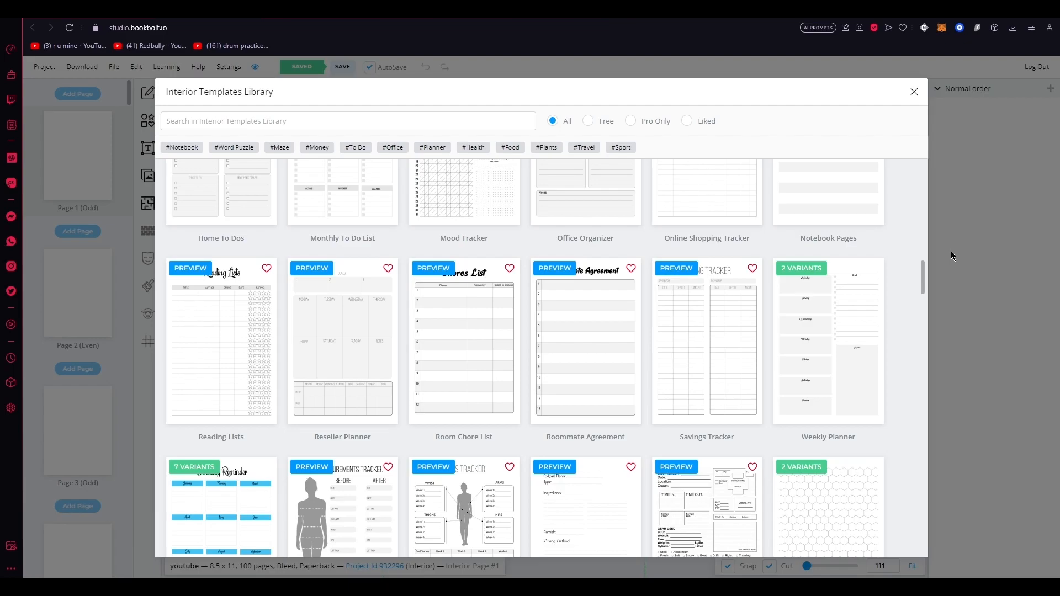
scroll("up", 3)
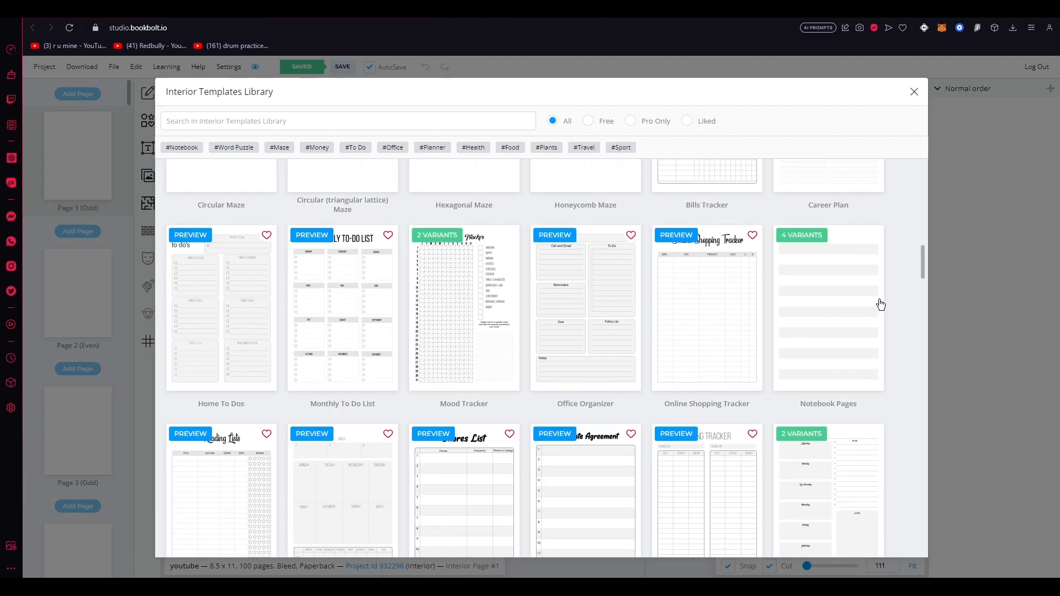
scroll("down", 3)
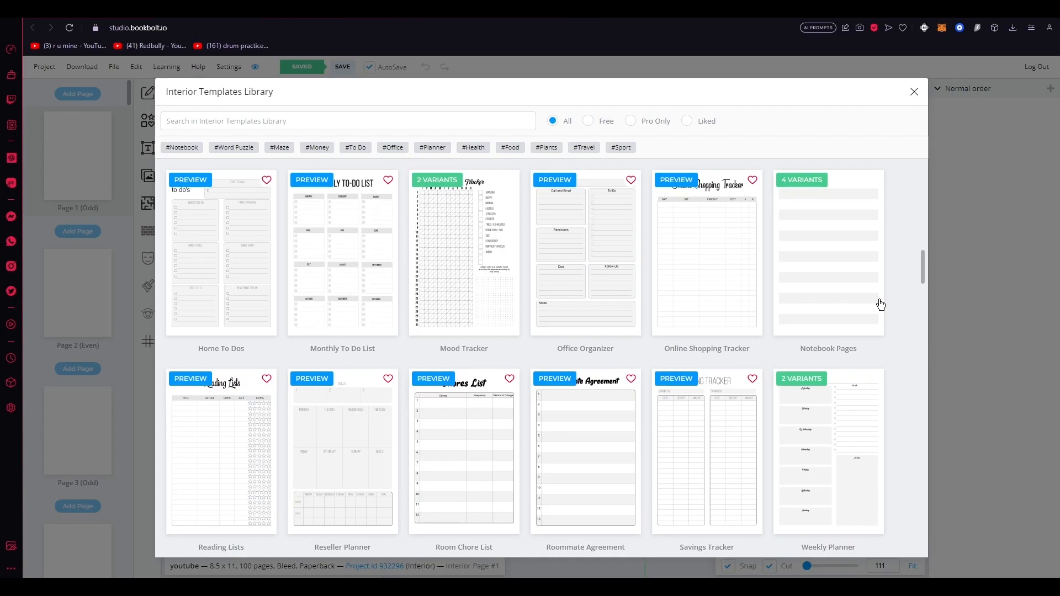
mouse_move(881, 304)
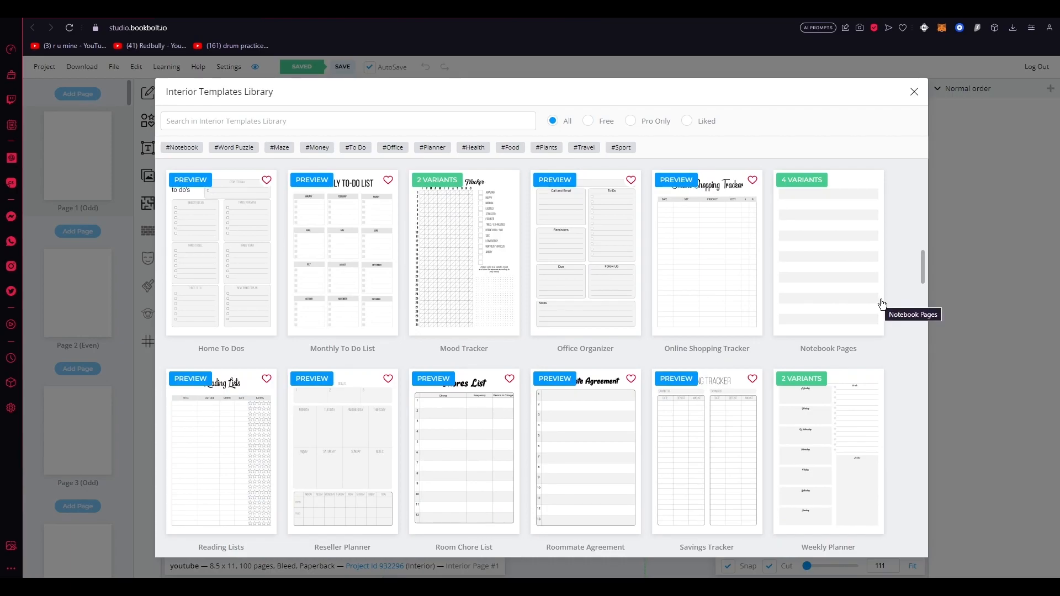